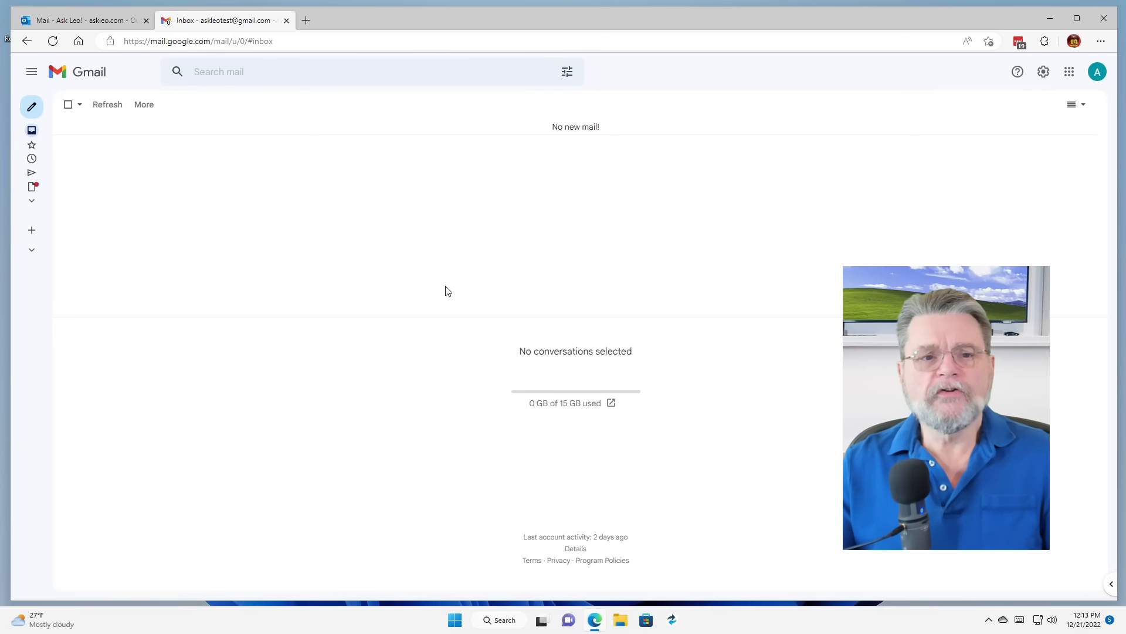
mouse_move(838, 186)
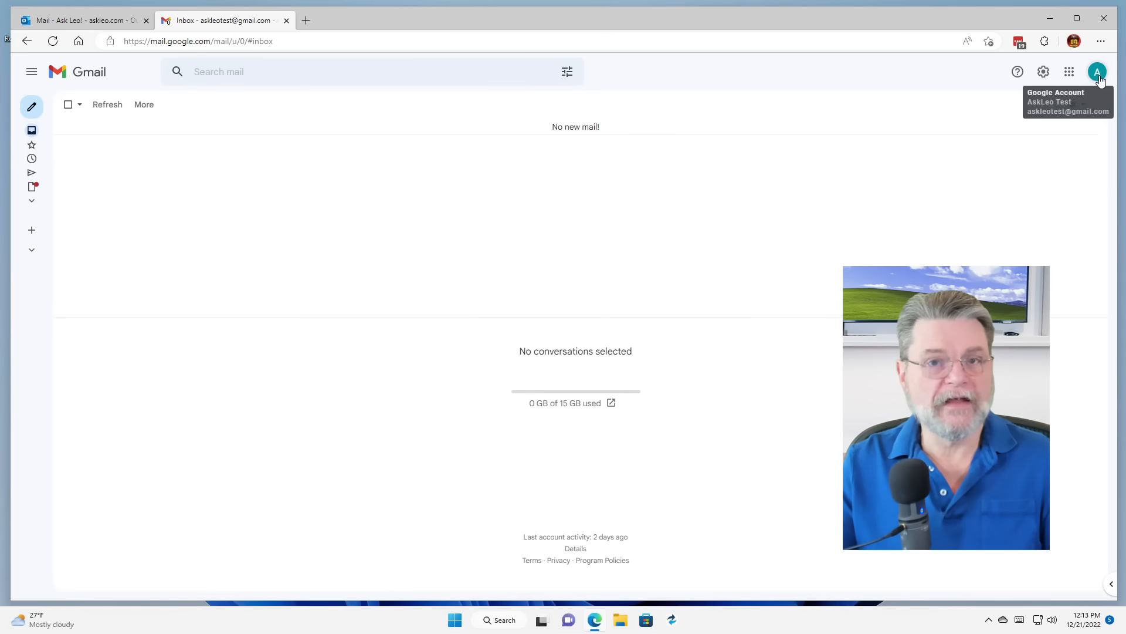
Open 'Manage your Google Account' from the Gmail profile avatar menu
click(1097, 71)
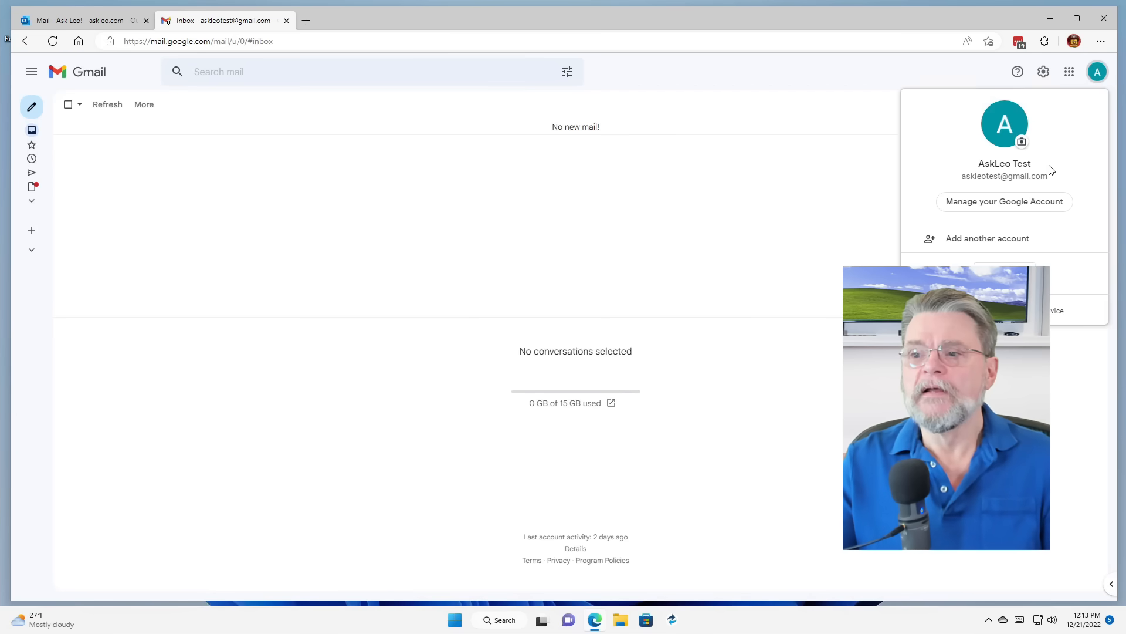
mouse_move(995, 209)
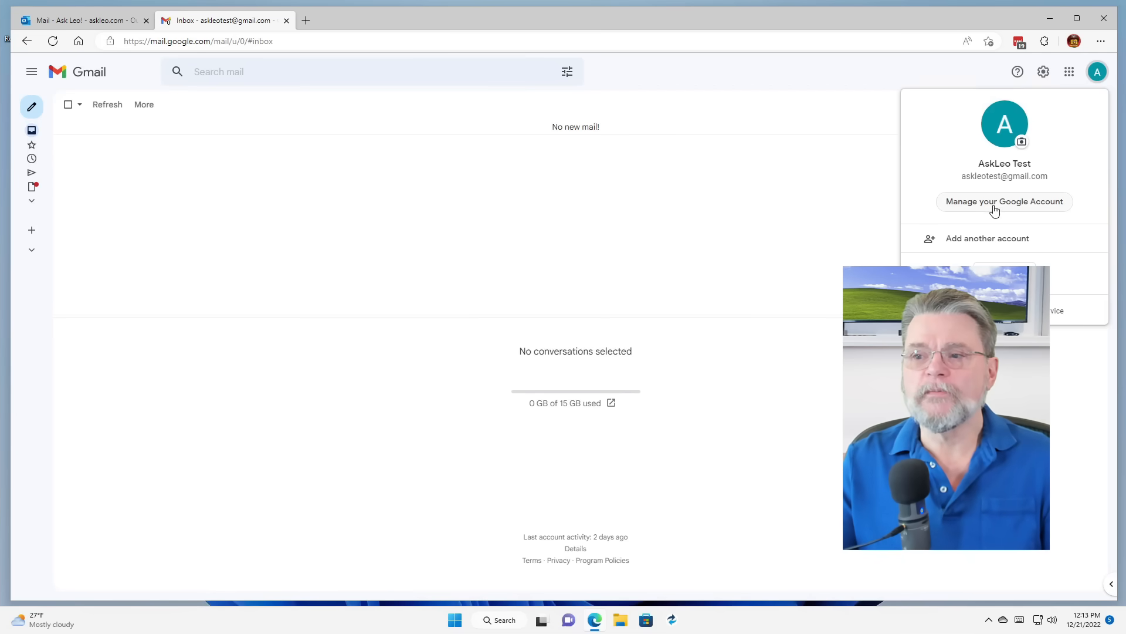
click(1004, 201)
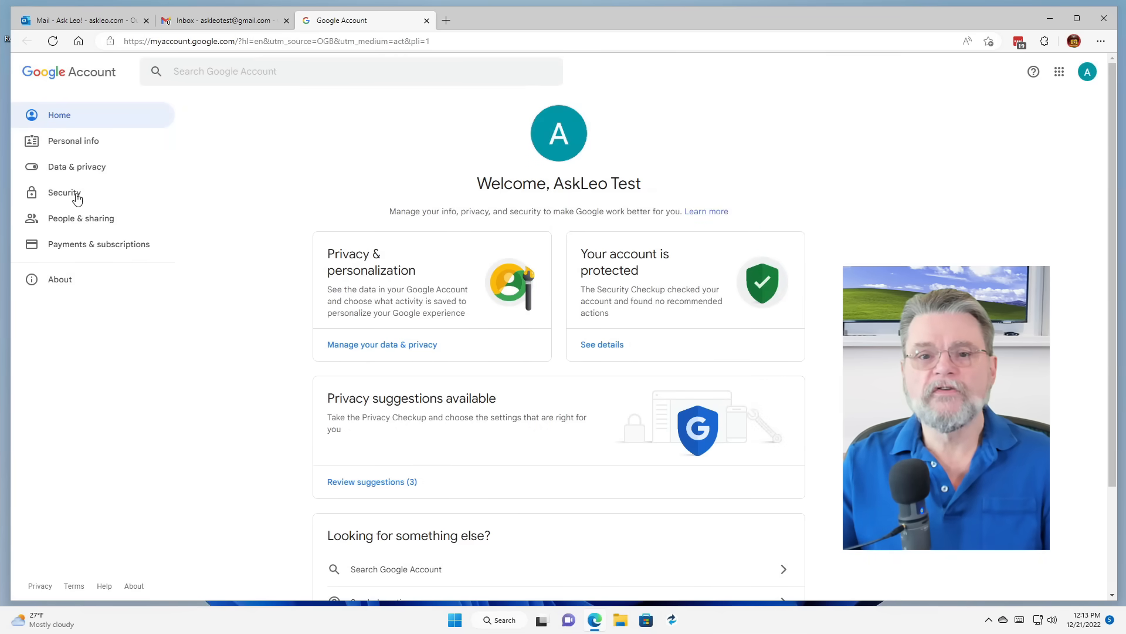
Open the Recovery email setting under Security, showing the Hotmail recovery address
click(64, 192)
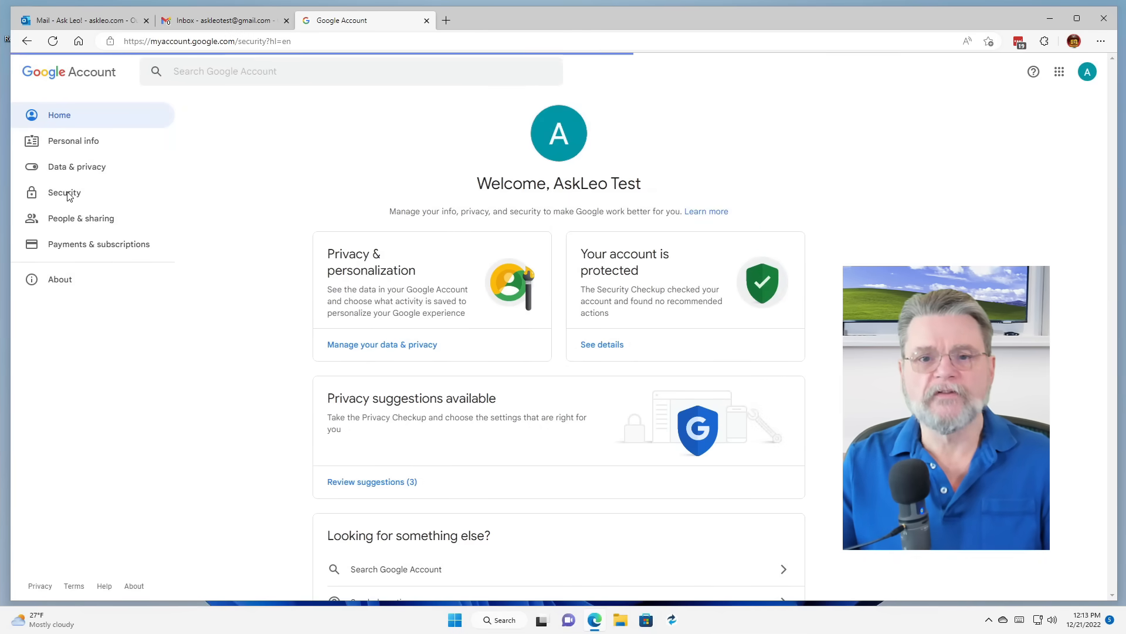
click(64, 192)
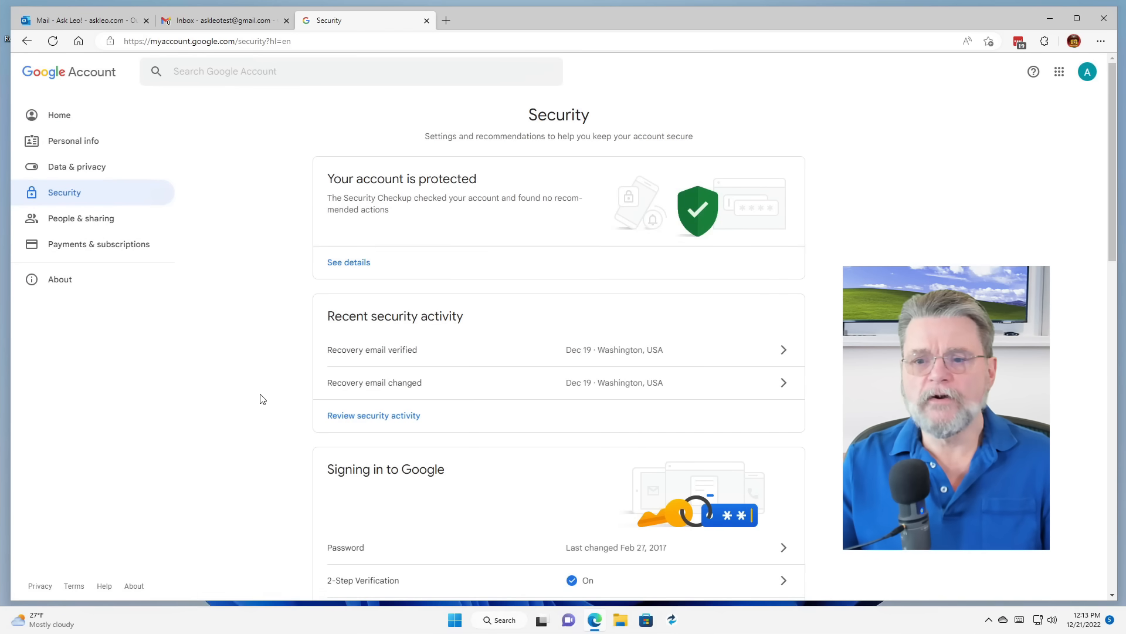
scroll(down, 3)
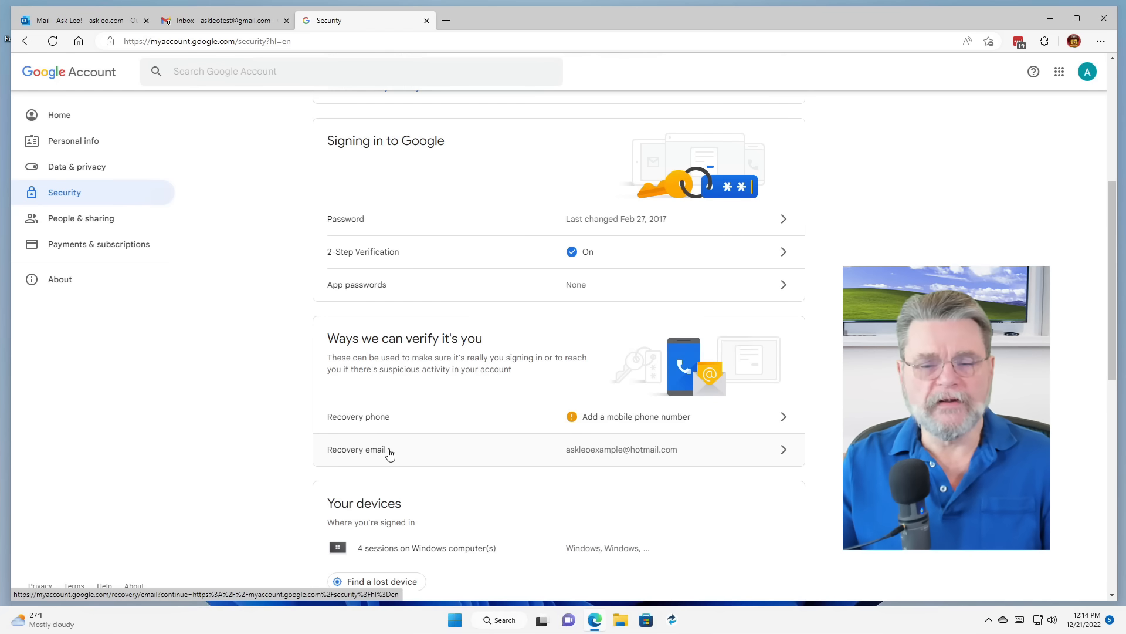
click(358, 449)
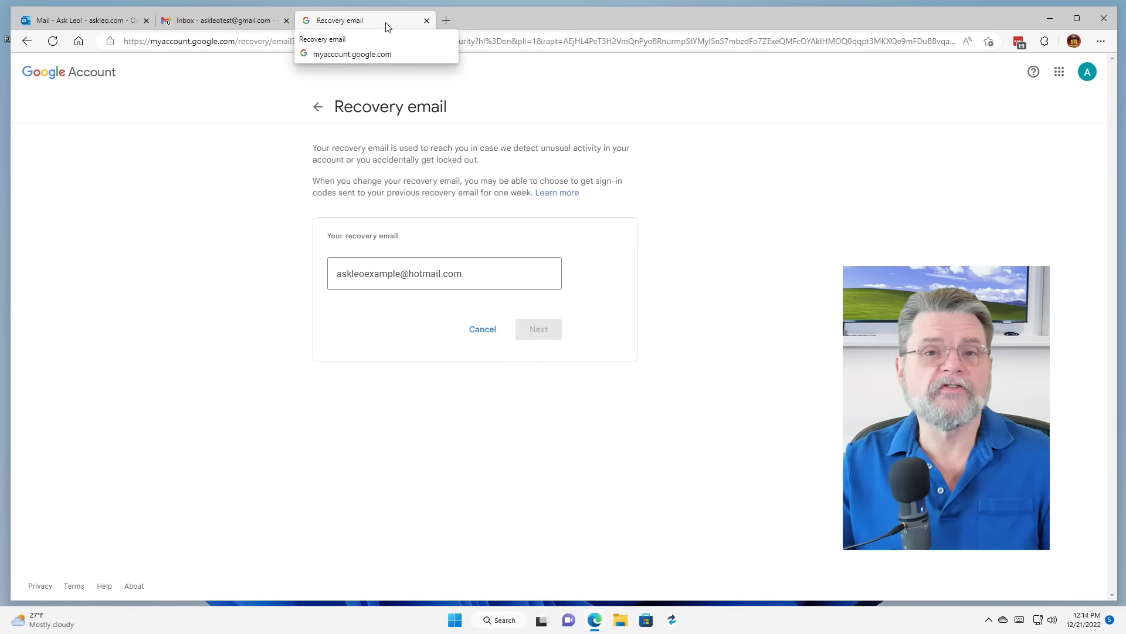
click(79, 20)
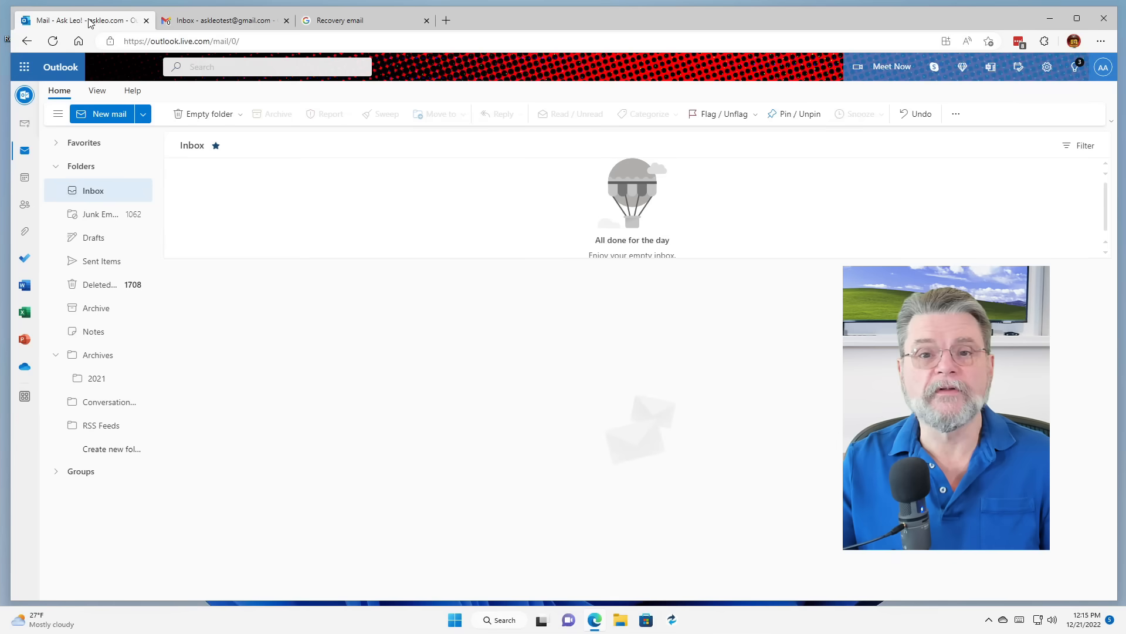
click(97, 307)
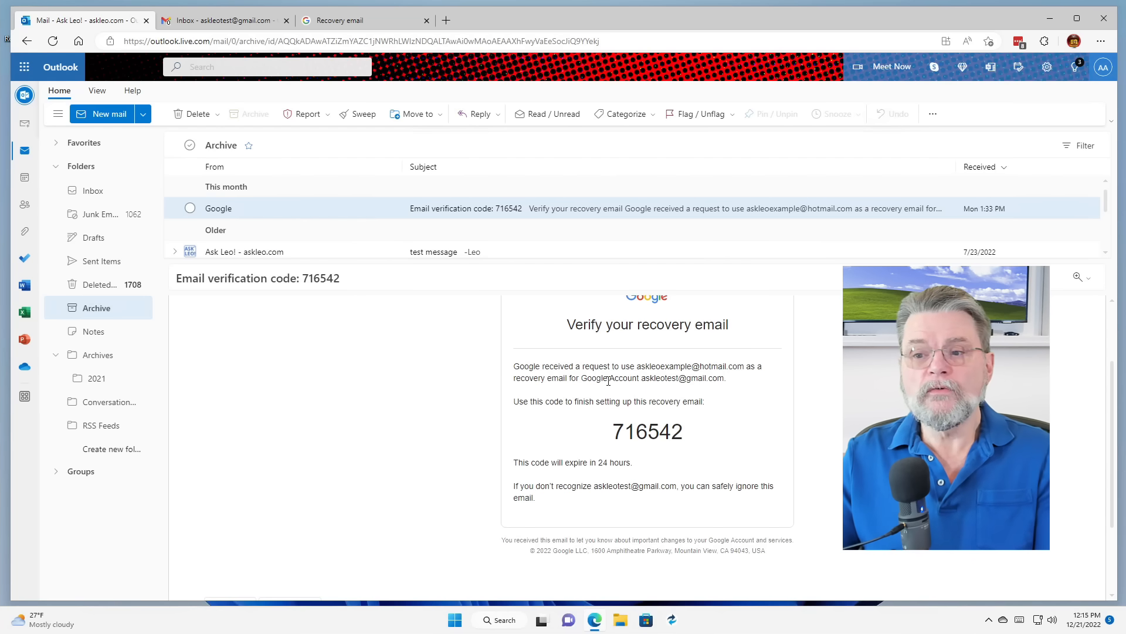
mouse_move(759, 385)
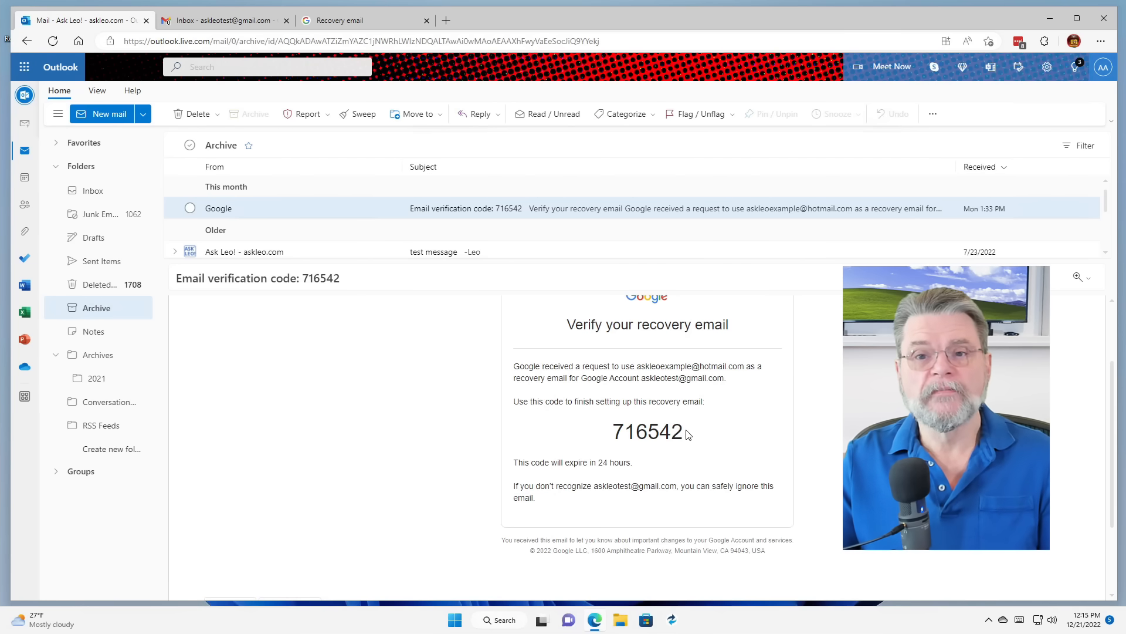
click(352, 20)
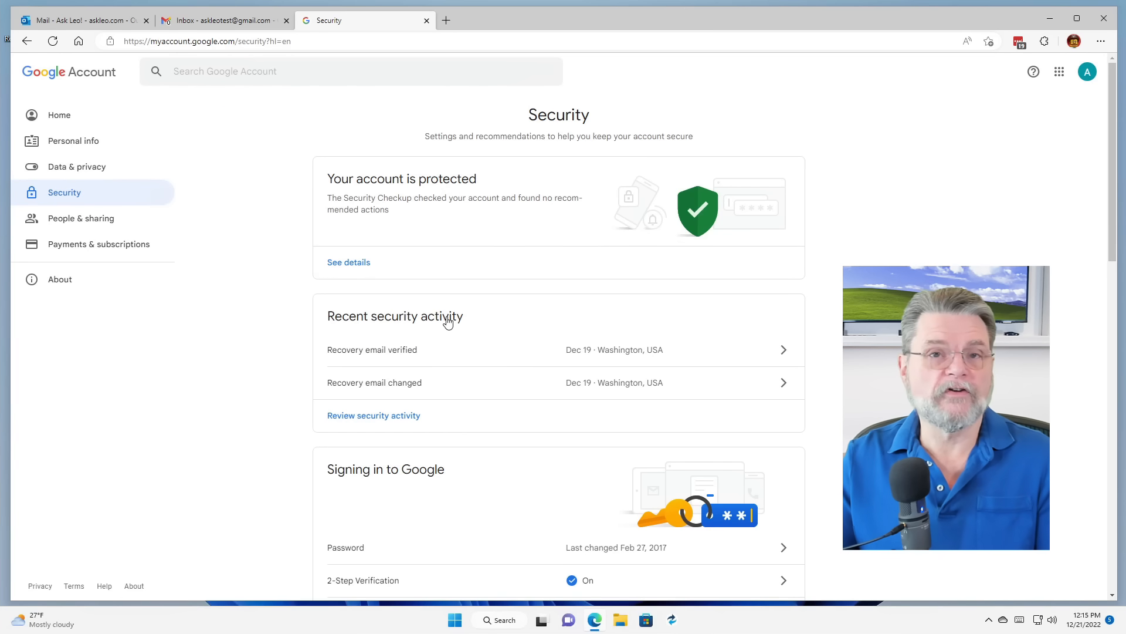
mouse_move(403, 395)
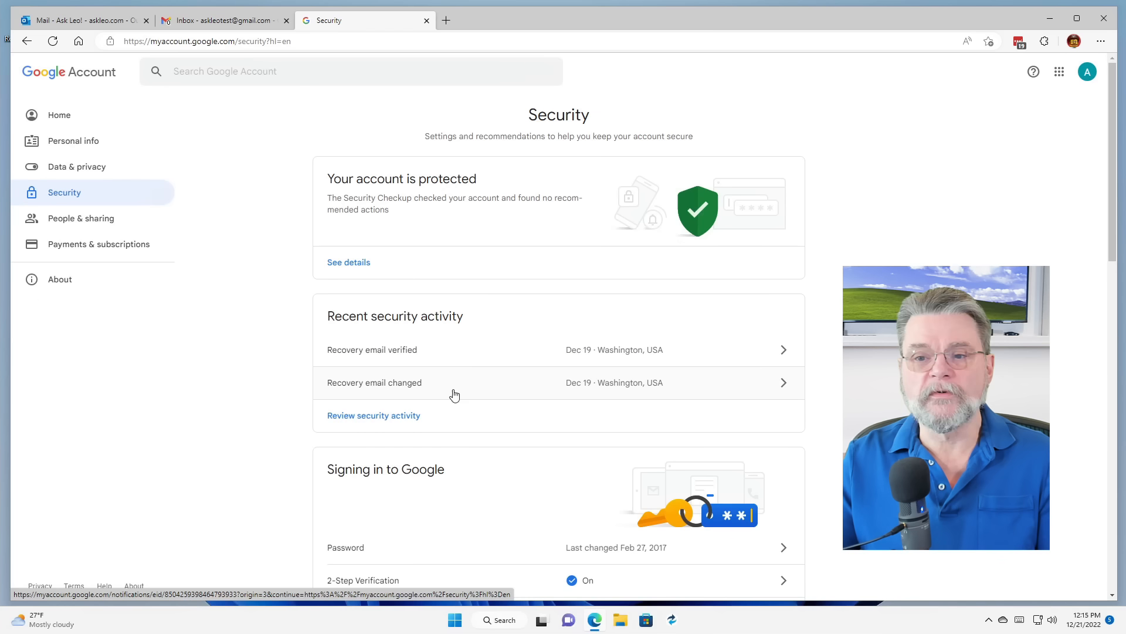
mouse_move(511, 386)
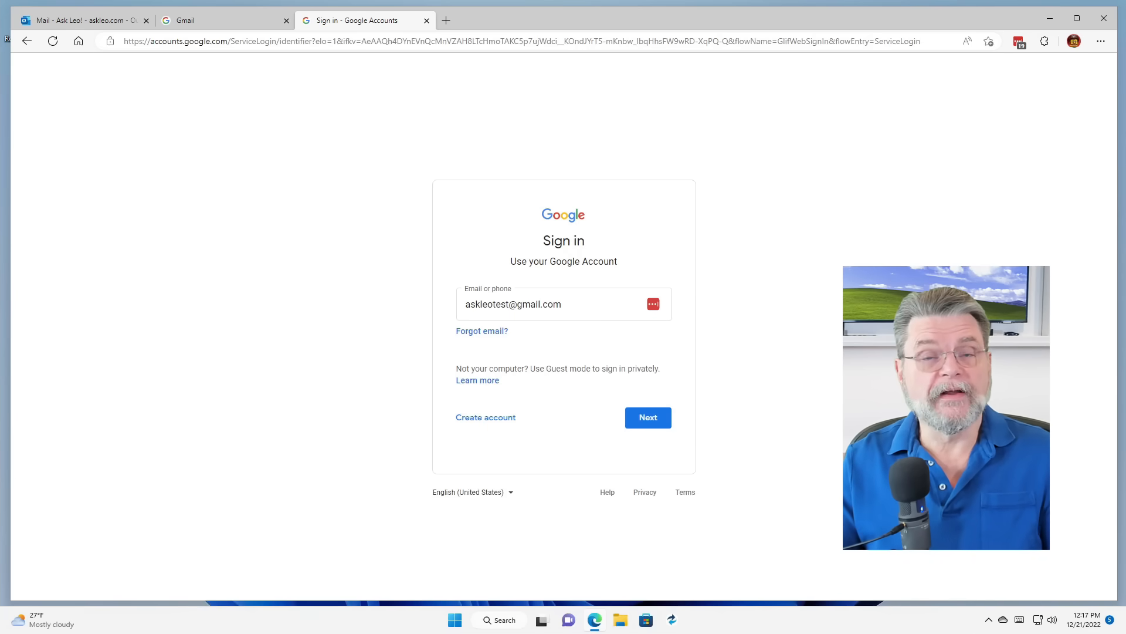
Continue past the filled-in email to the password prompt
click(647, 417)
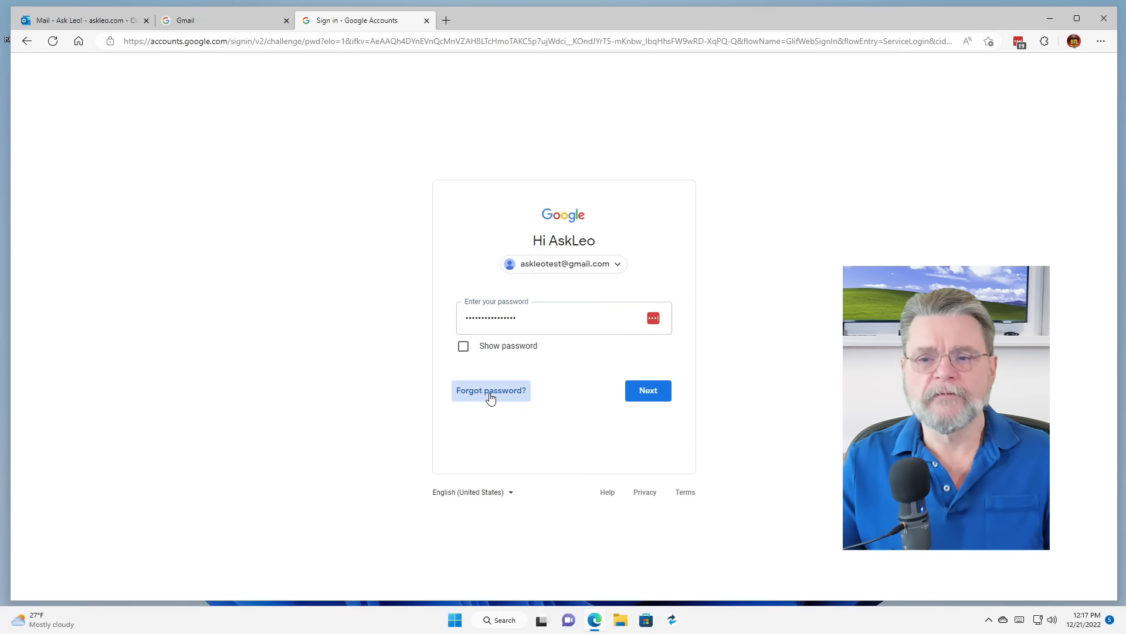
Choose 'Forgot password?' to reach the Account recovery verification options
click(491, 391)
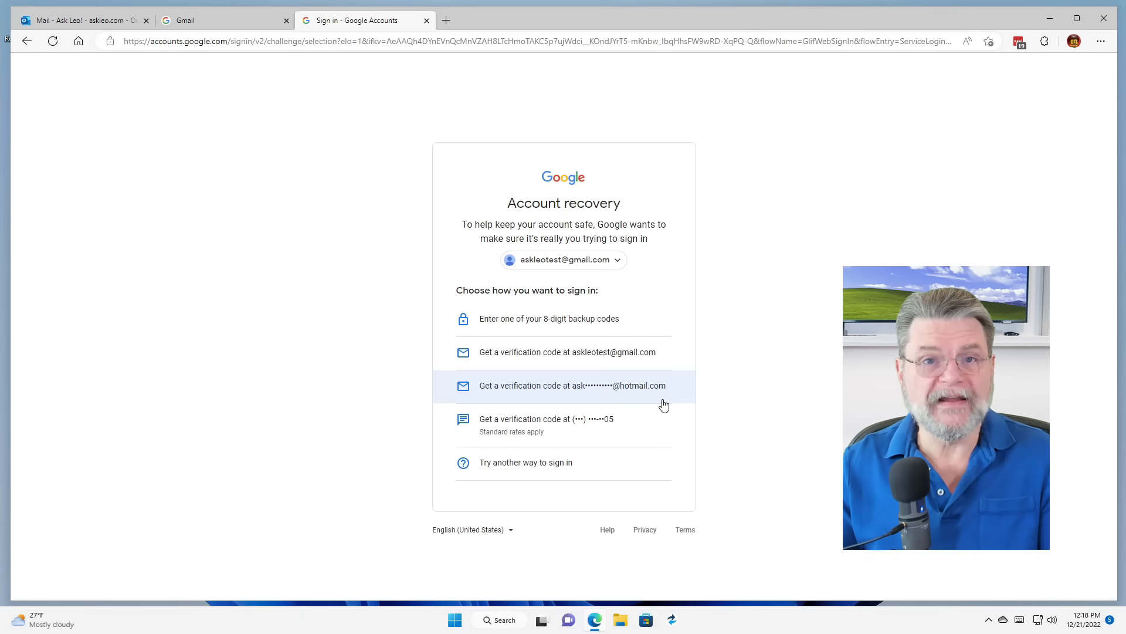
mouse_move(682, 404)
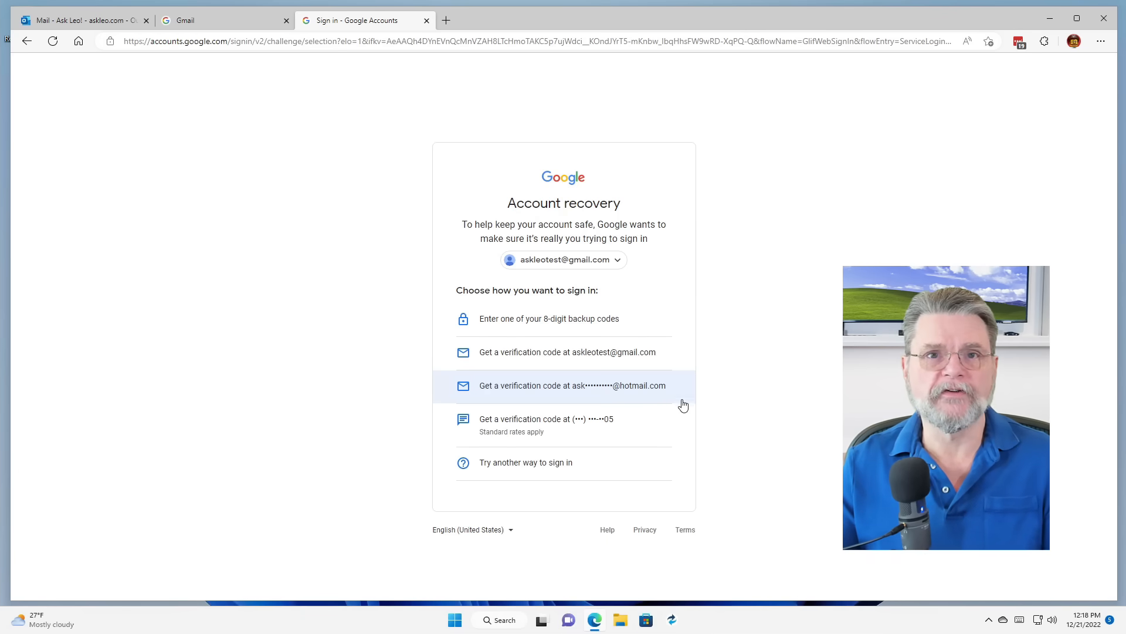